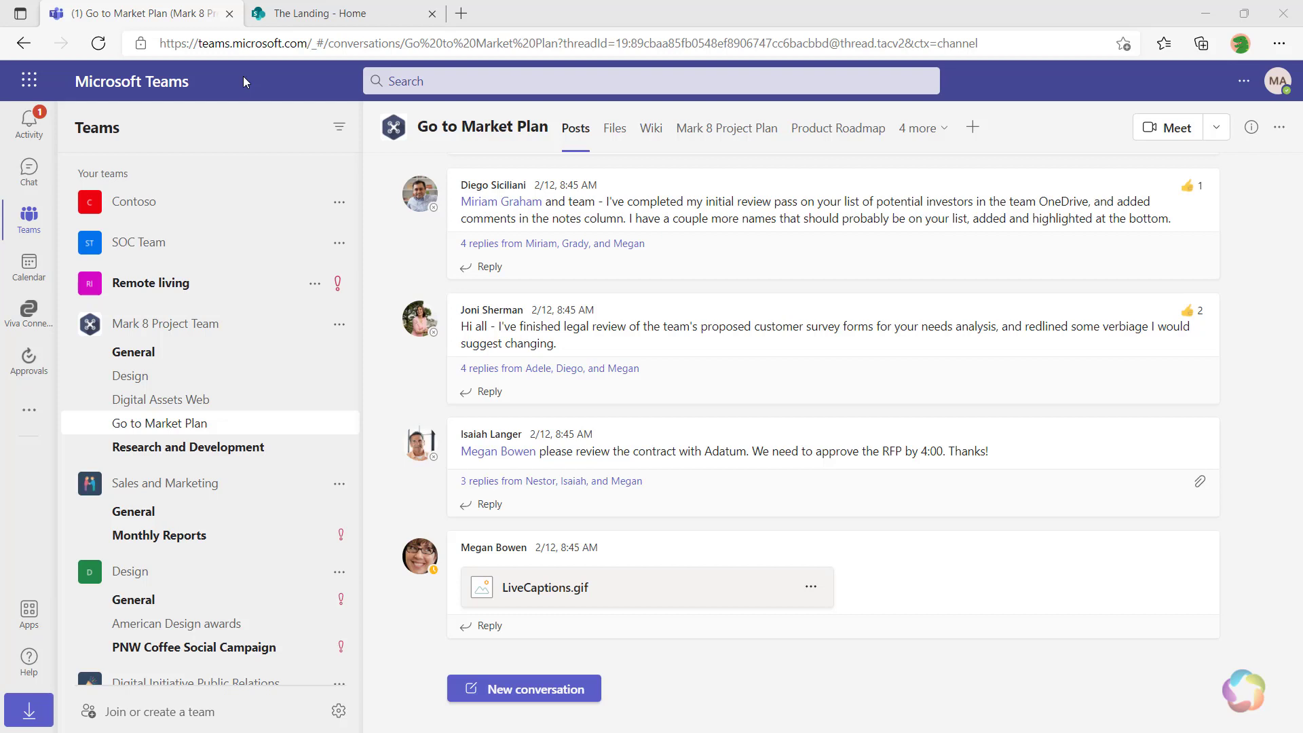
{"action": "mouse_move", "coordinate": [130, 225]}
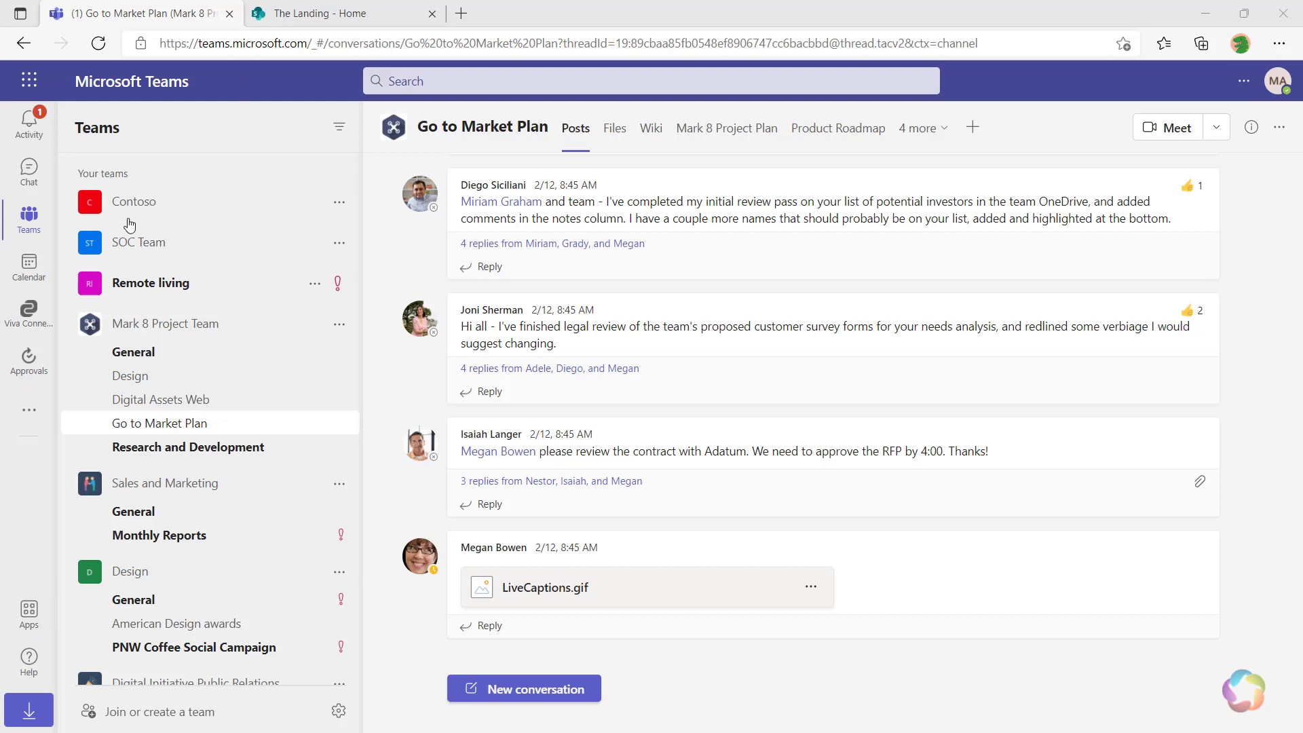
{"action": "mouse_move", "coordinate": [28, 311]}
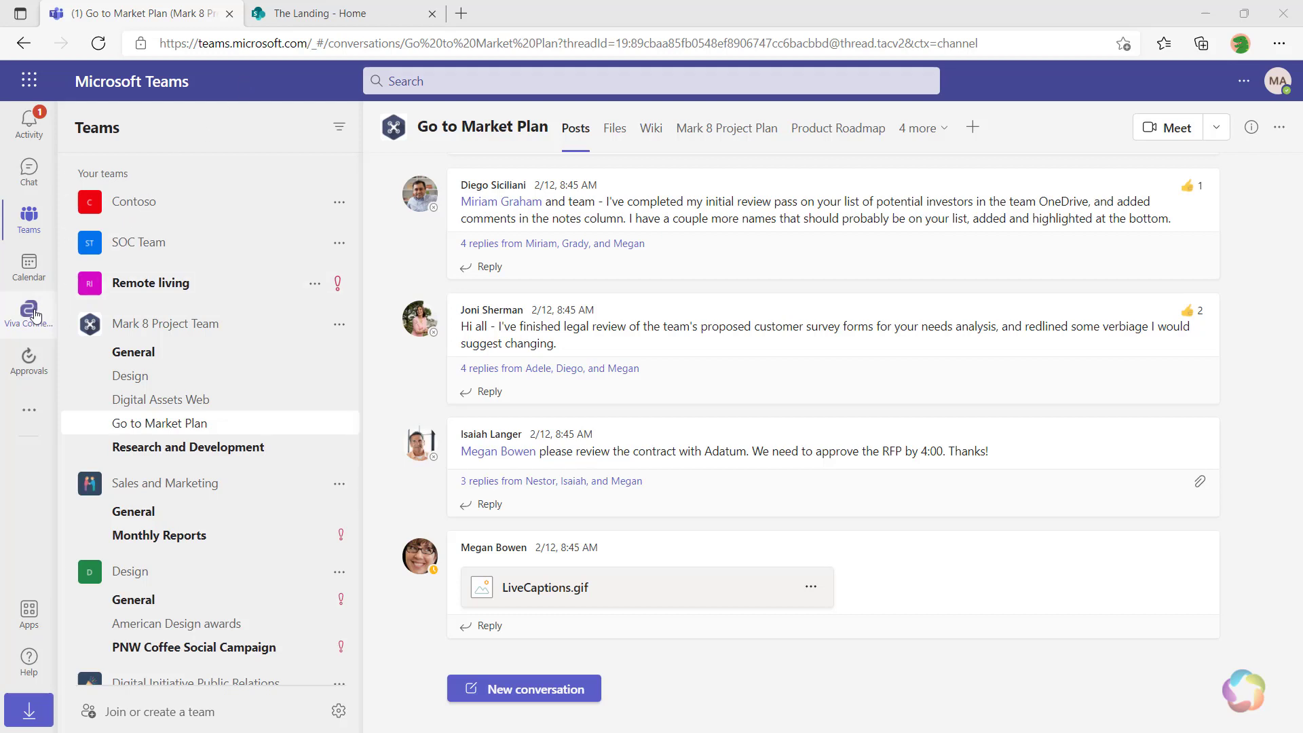
Open The Landing in Viva Connections and scroll through its events, culture and videos.
{"action": "left_click", "coordinate": [28, 312]}
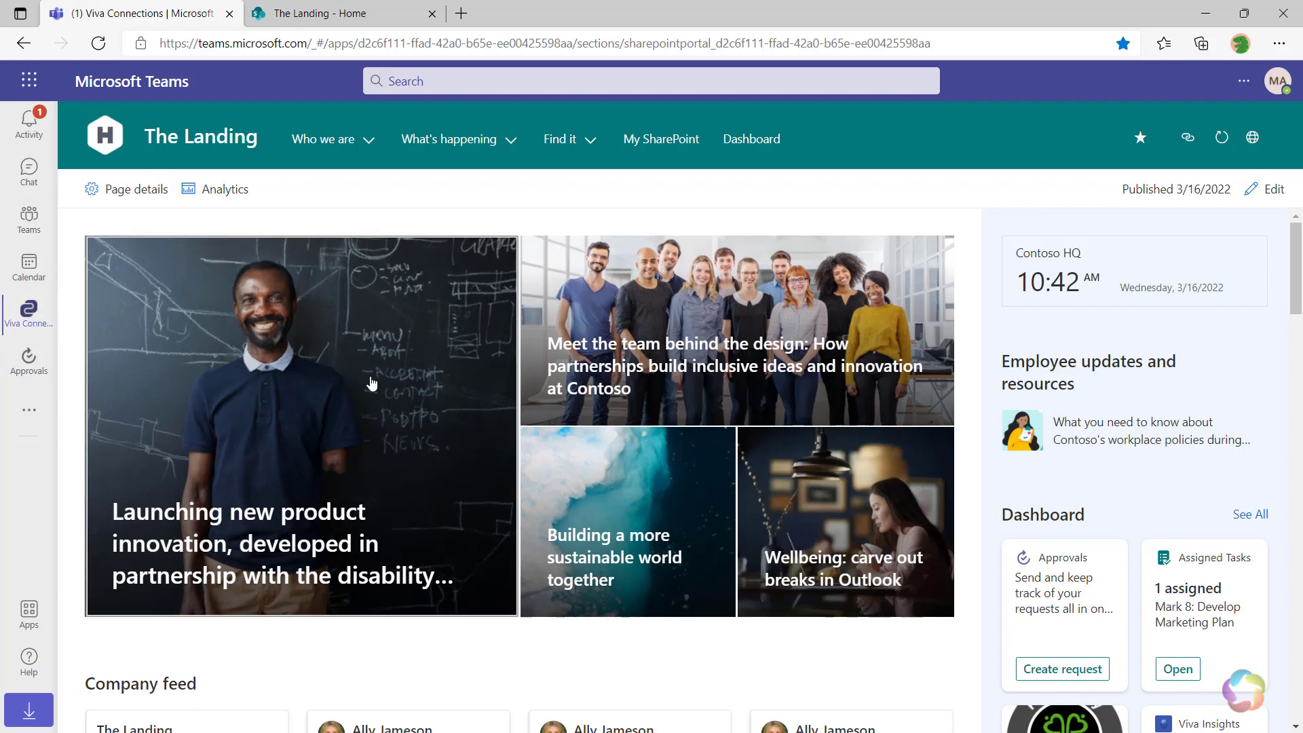
{"action": "scroll", "scroll_direction": "down", "scroll_amount": 3}
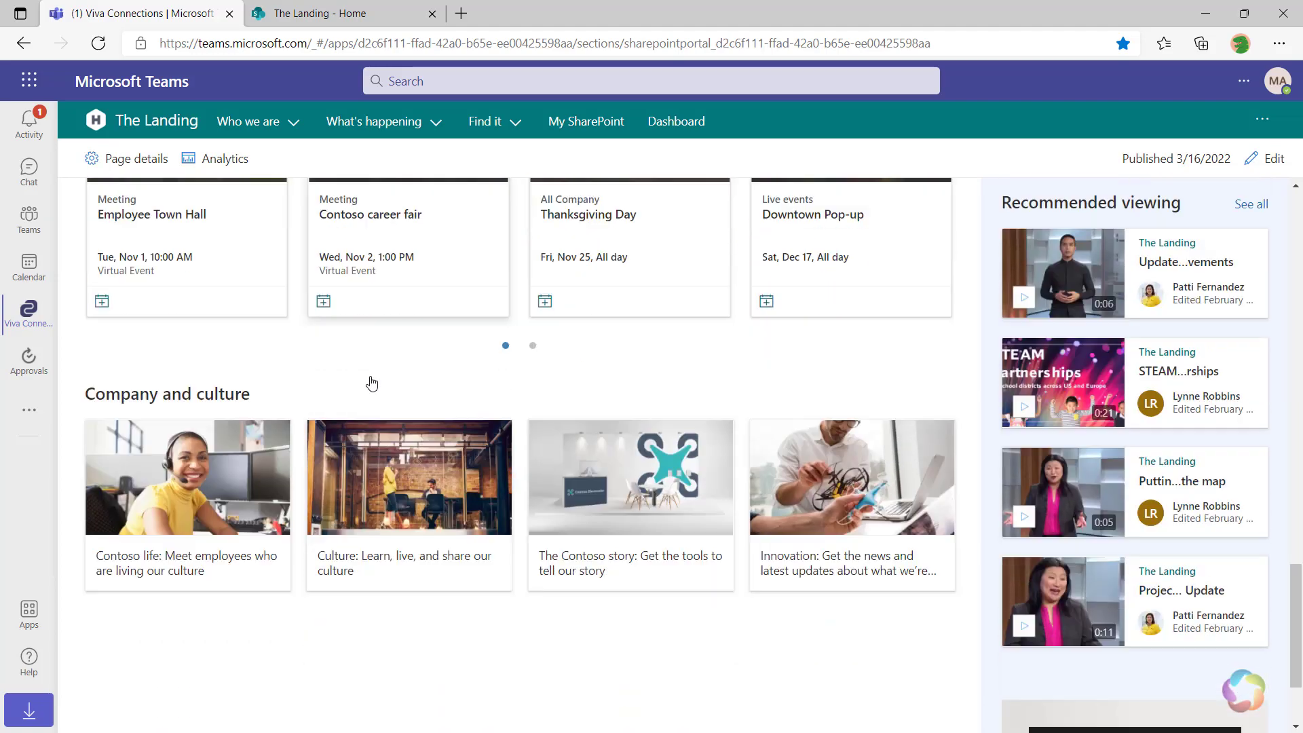
{"action": "scroll", "scroll_direction": "down", "scroll_amount": 3}
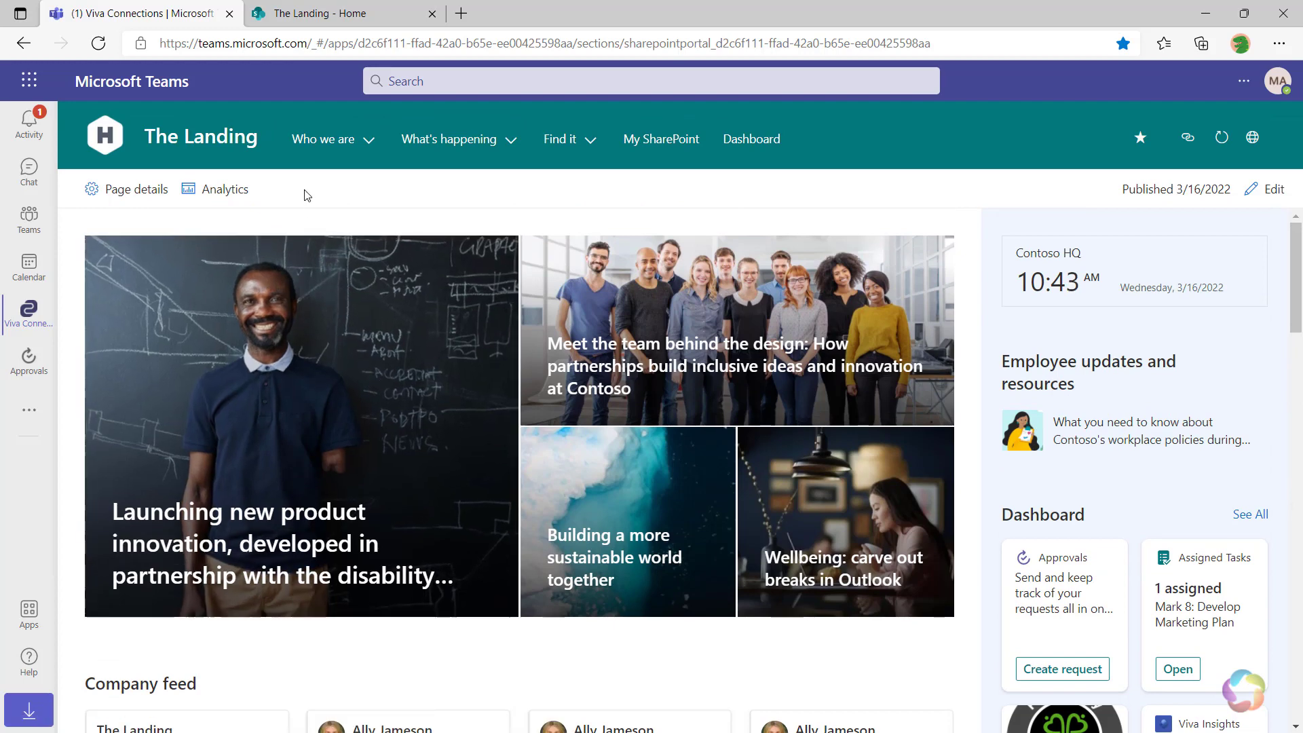
{"action": "left_click", "coordinate": [340, 14]}
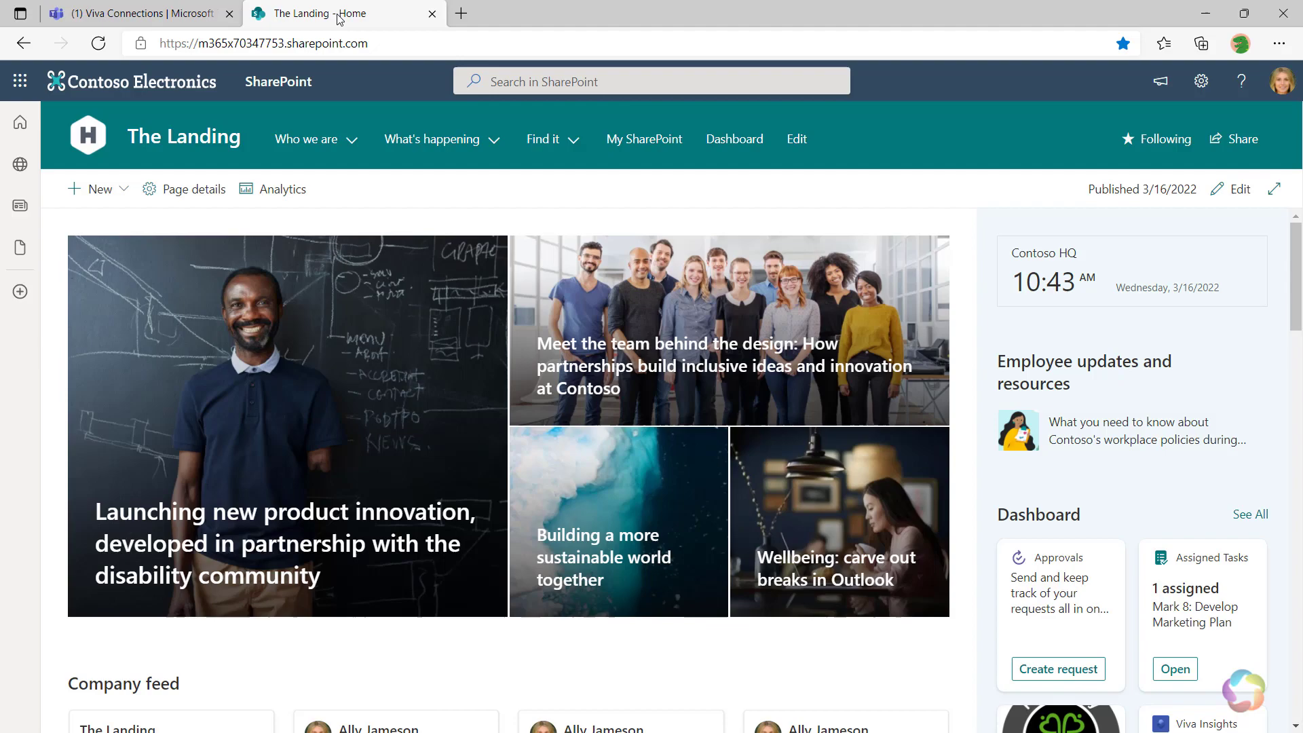
{"action": "scroll", "scroll_direction": "down", "scroll_amount": 3}
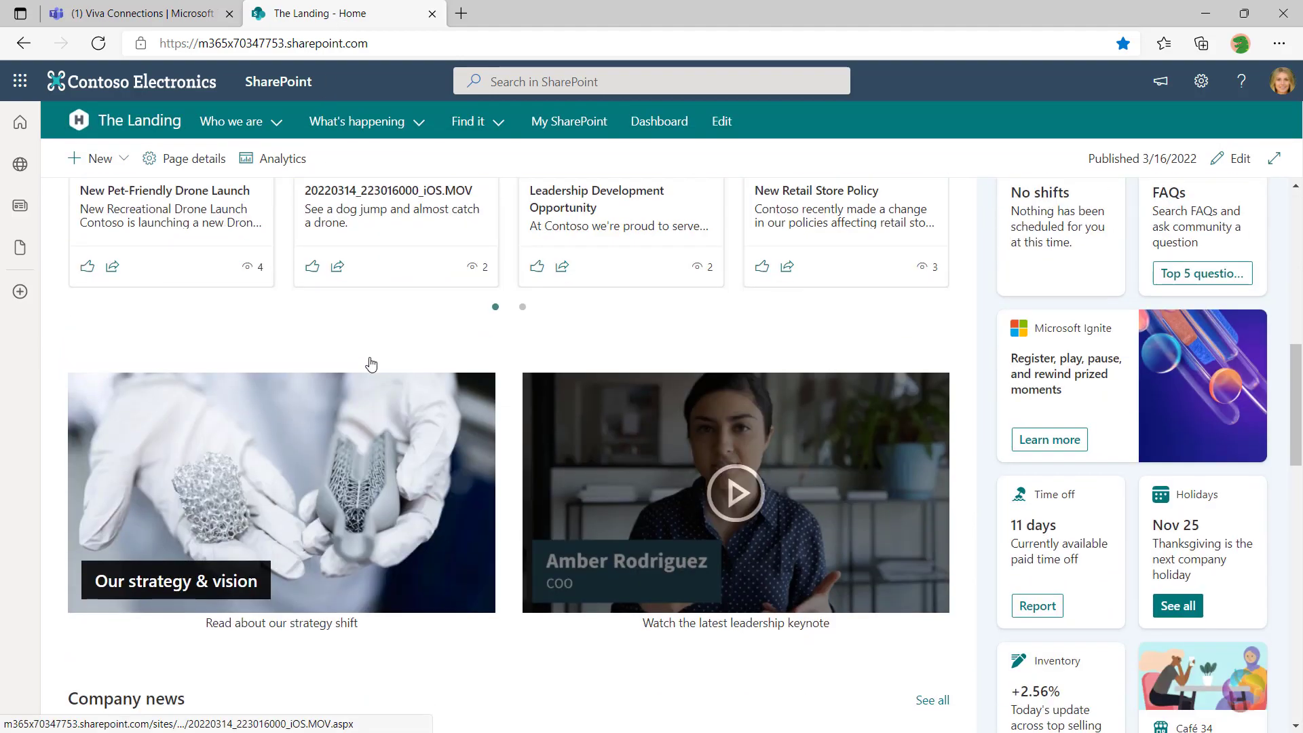
{"action": "scroll", "scroll_direction": "down", "scroll_amount": 3}
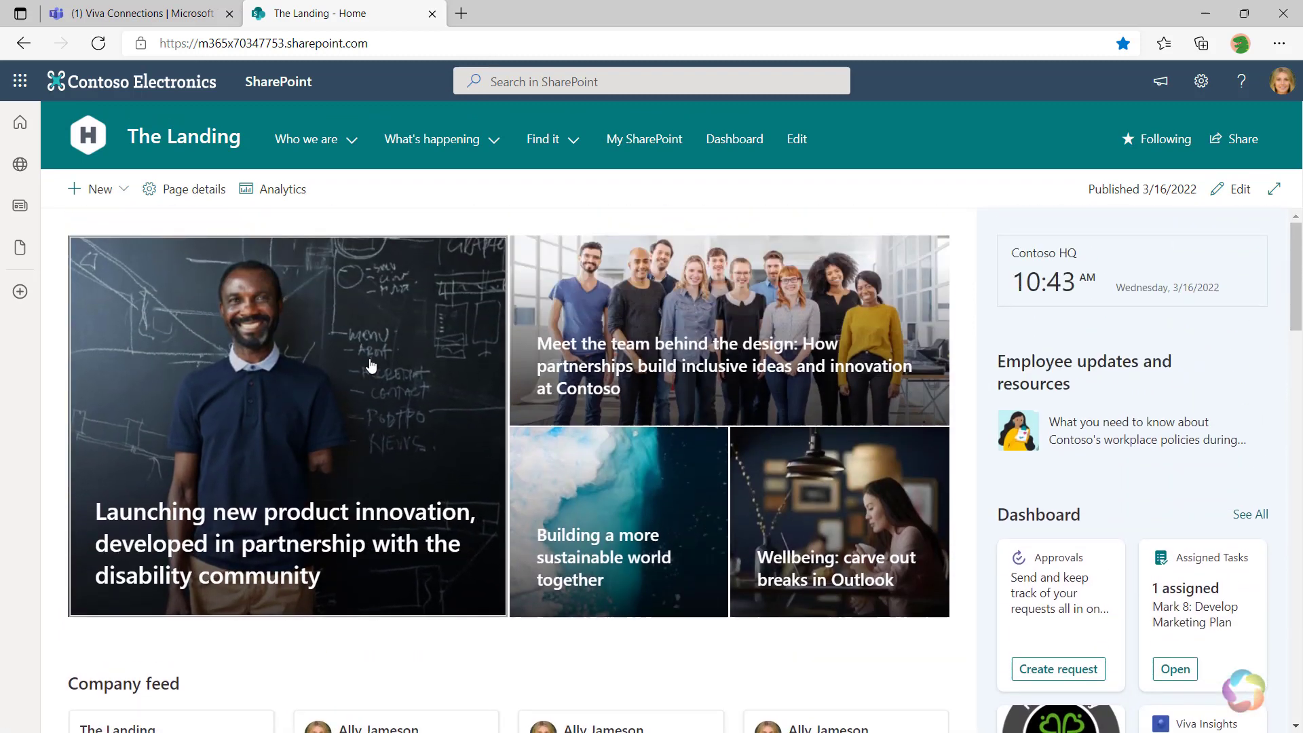
{"action": "left_click", "coordinate": [137, 13]}
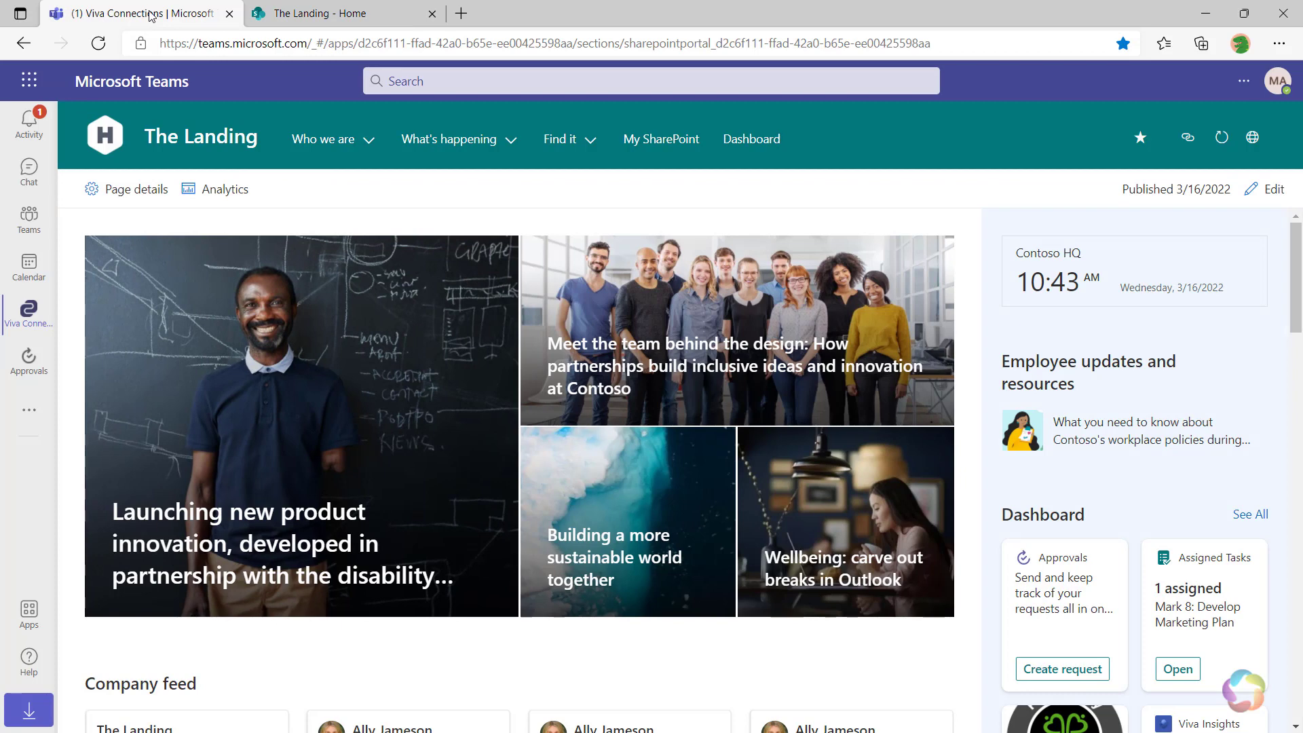
{"action": "left_click", "coordinate": [323, 139]}
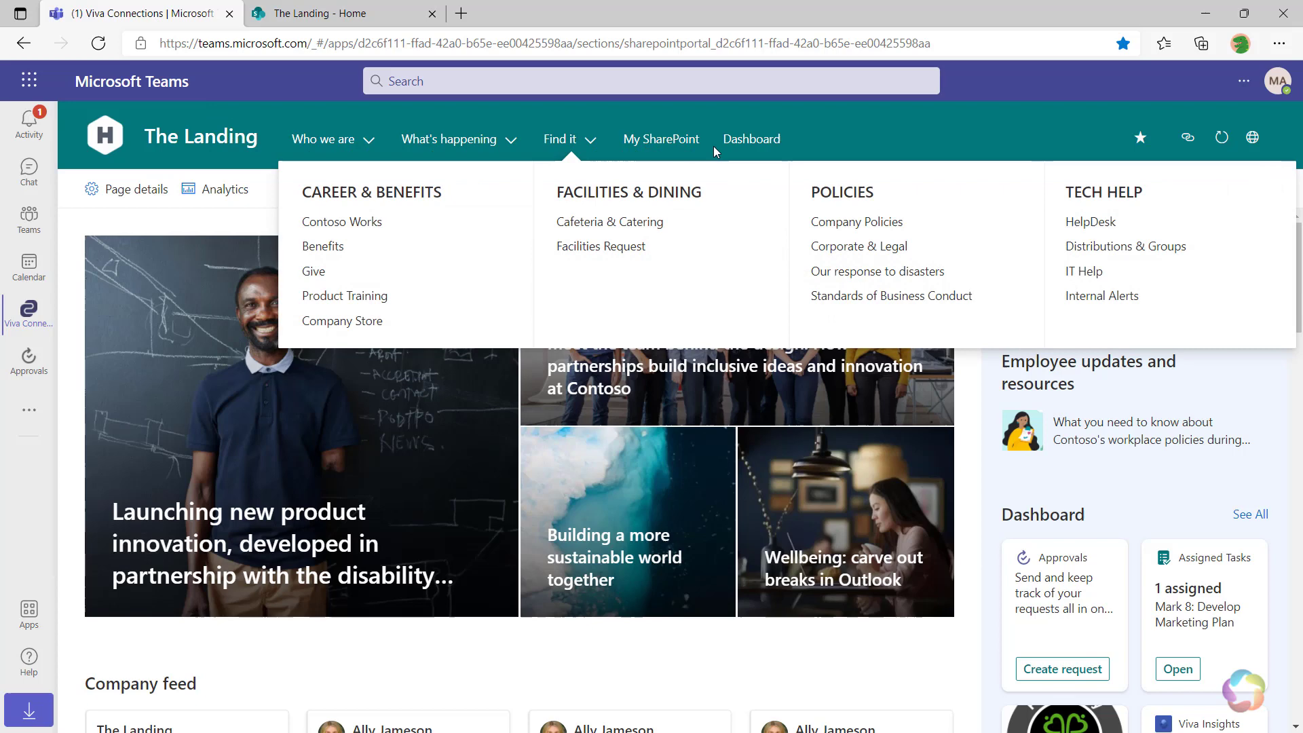
{"action": "left_click", "coordinate": [829, 138]}
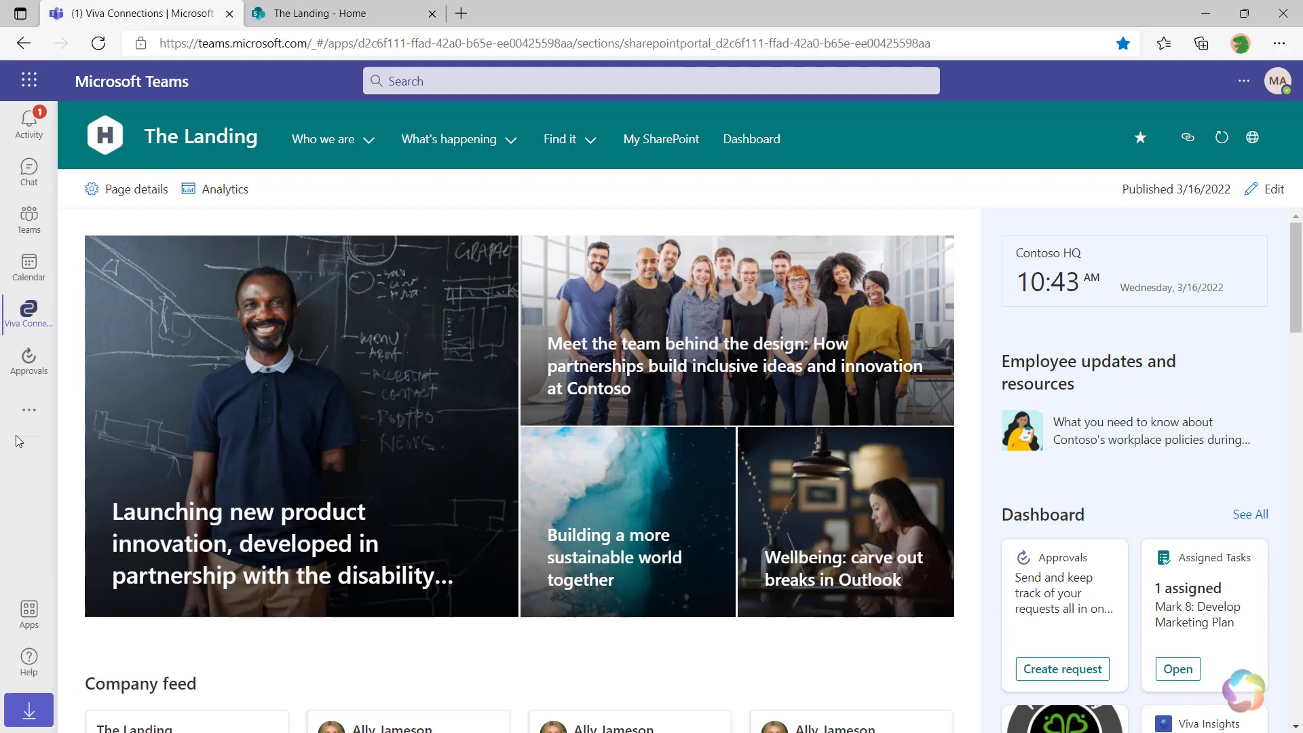
Scroll to the Company feed and open the New Pet-Friendly Drone Launch news post.
{"action": "scroll", "scroll_direction": "down", "scroll_amount": 3}
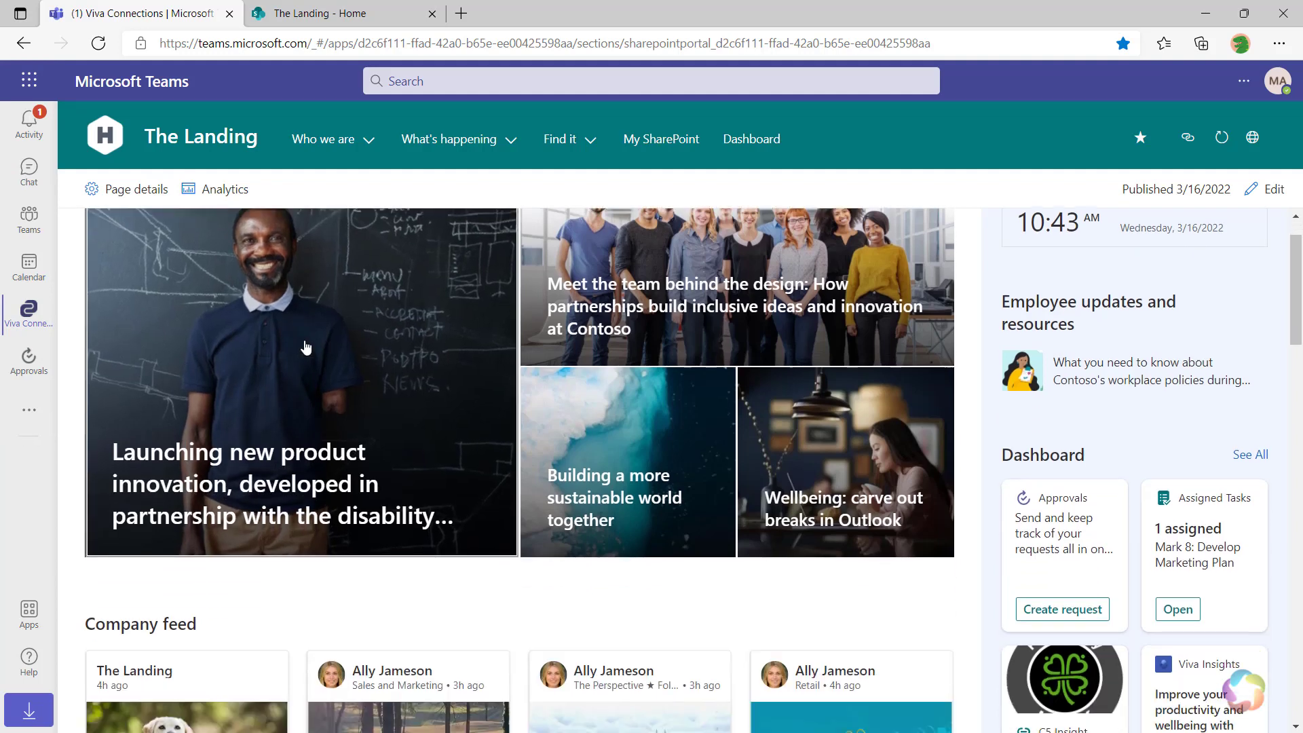
{"action": "scroll", "scroll_direction": "down", "scroll_amount": 3}
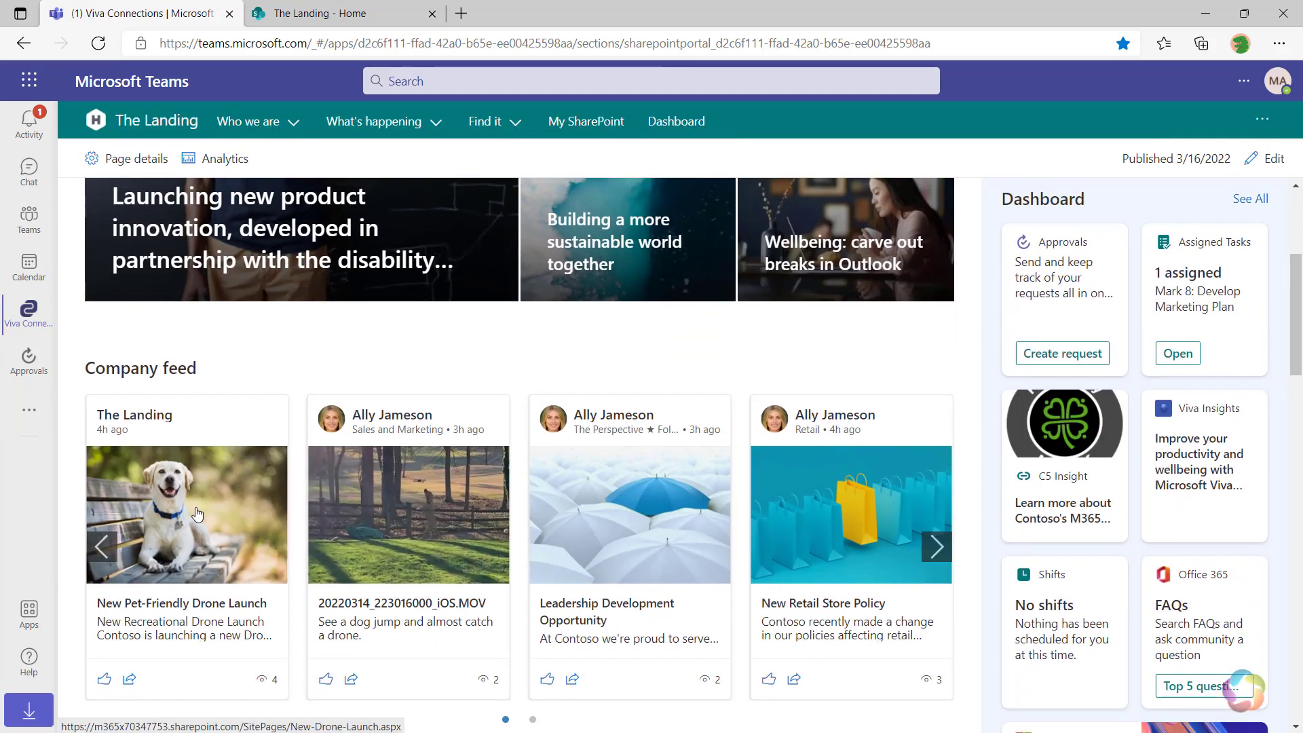
{"action": "left_click", "coordinate": [187, 515]}
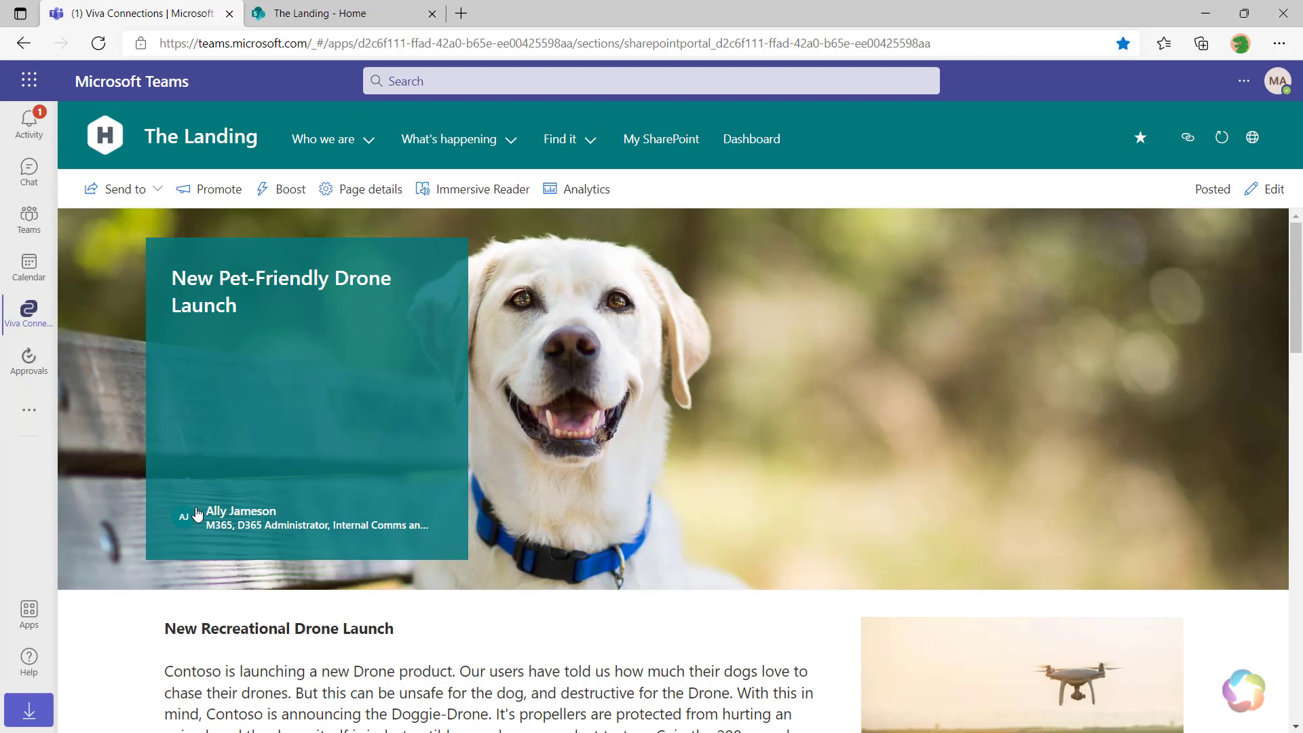
Visit the Project Falcon - UX test site from global navigation, then return to Teams.
{"action": "left_click", "coordinate": [28, 314]}
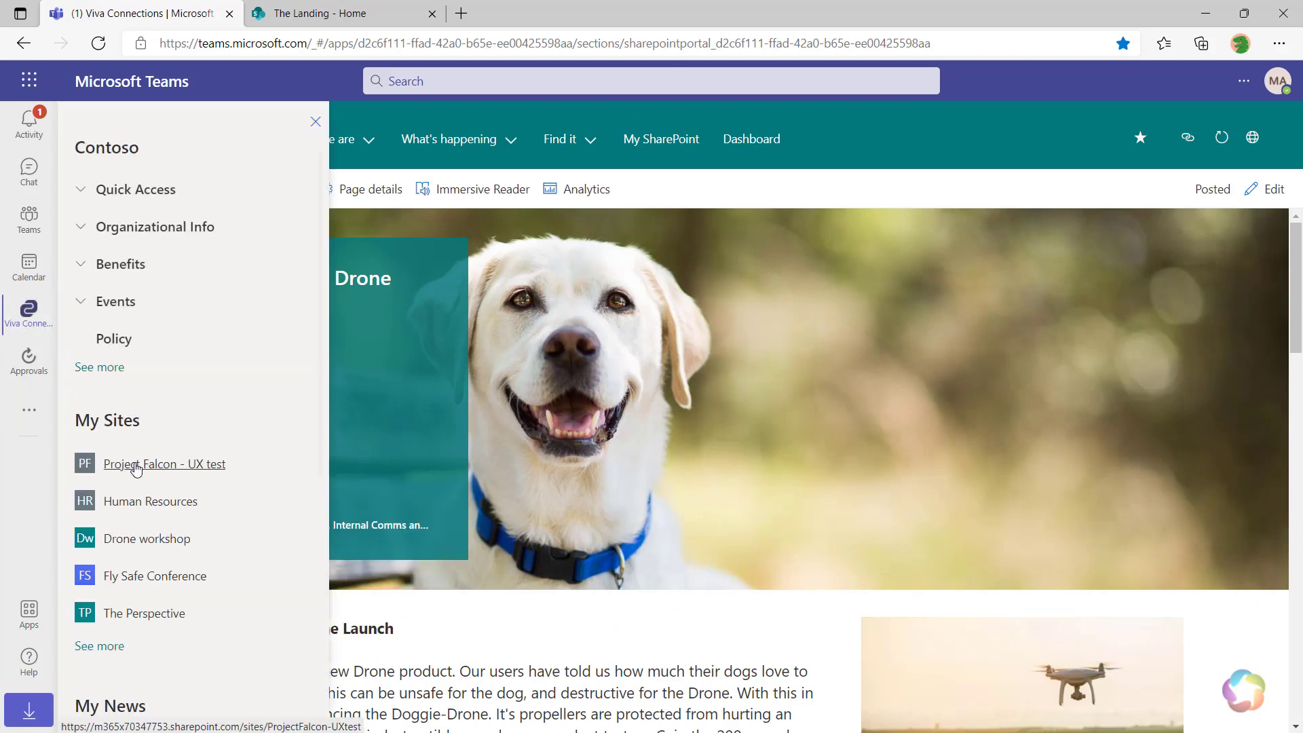
{"action": "left_click", "coordinate": [163, 463]}
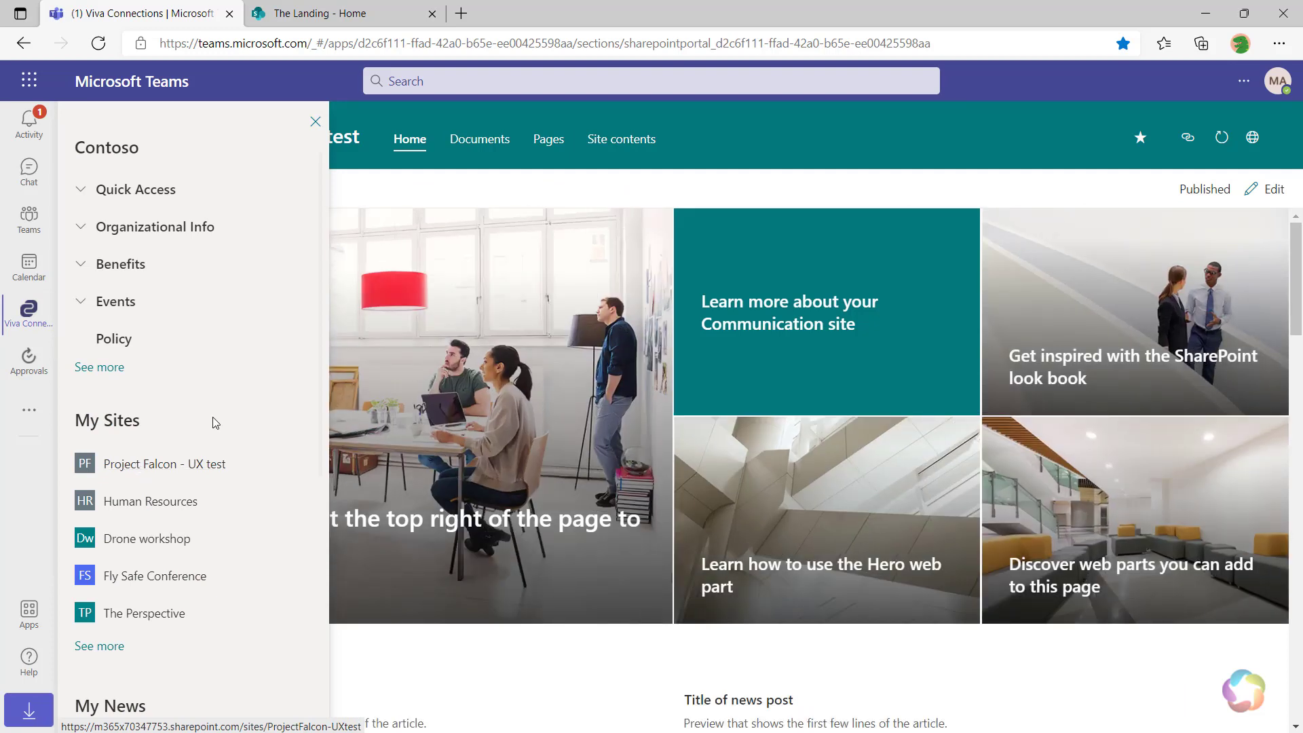
{"action": "left_click", "coordinate": [316, 121]}
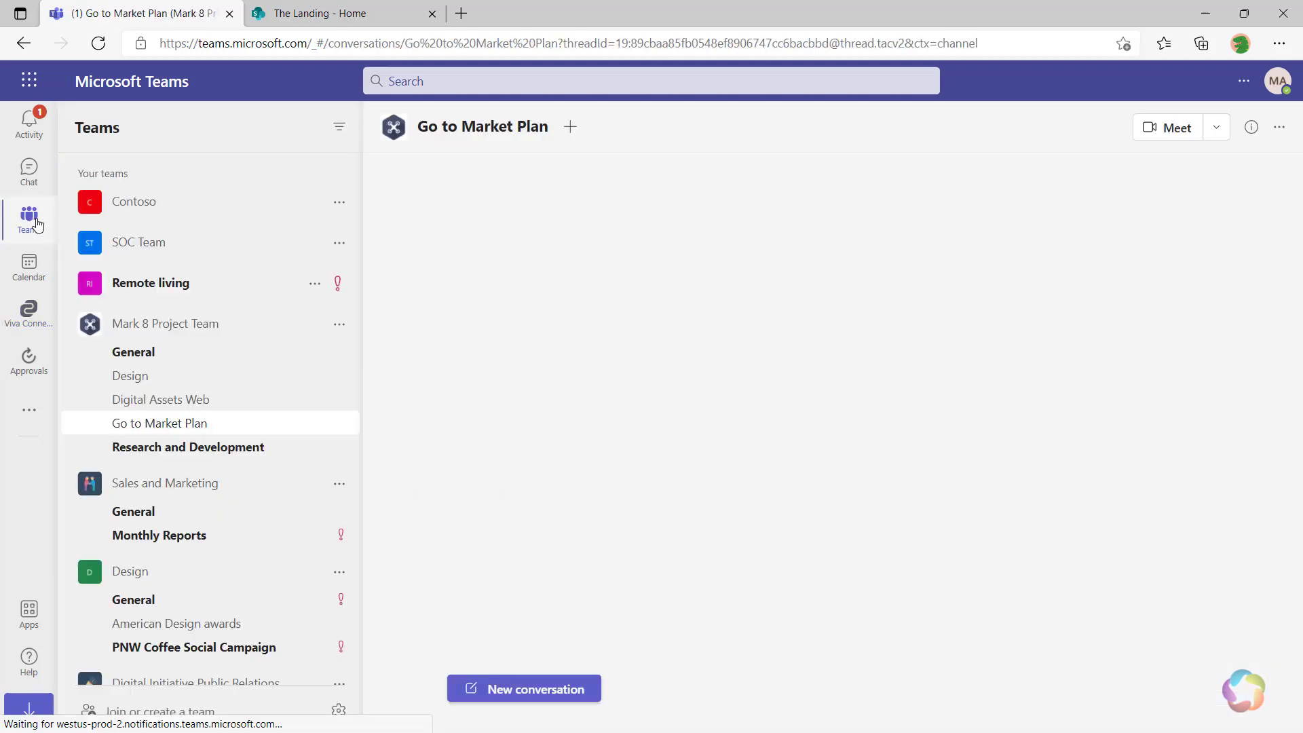
Show the News tab of the Contoso team's General channel, listing the drone launch story.
{"action": "left_click", "coordinate": [160, 423]}
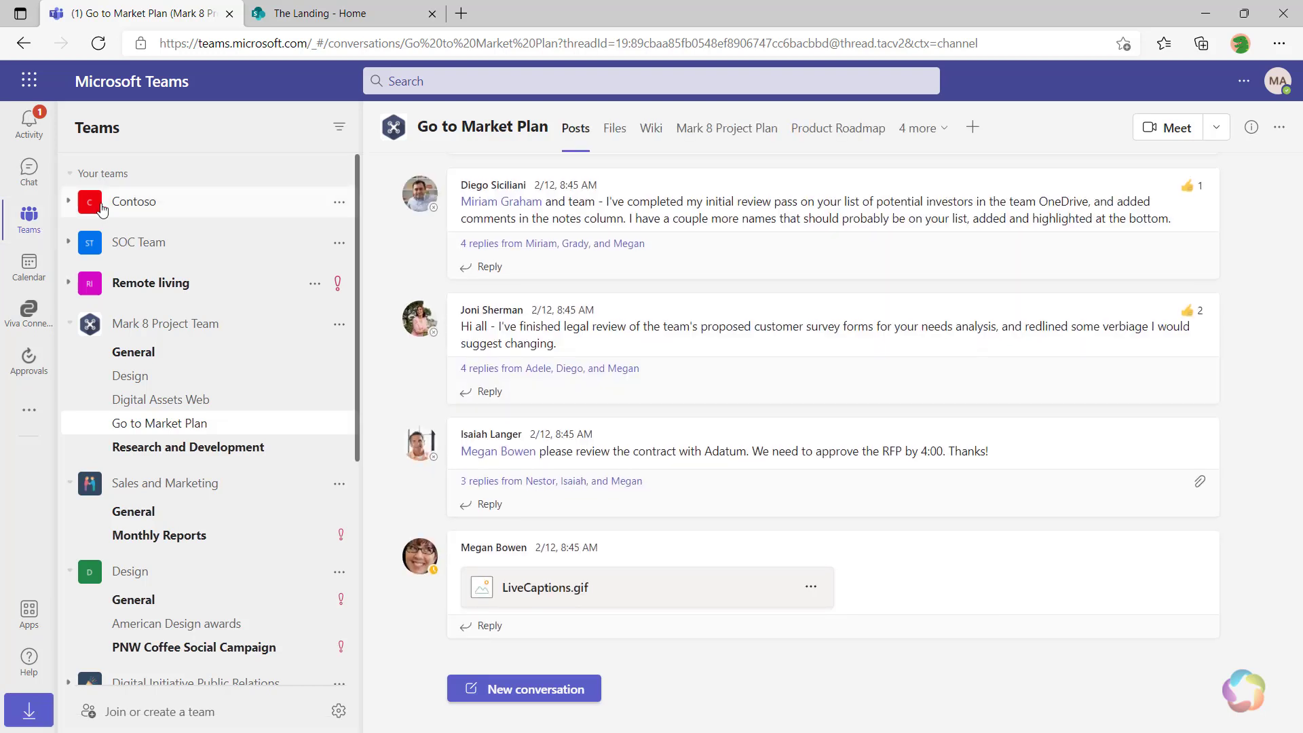
{"action": "left_click", "coordinate": [133, 230]}
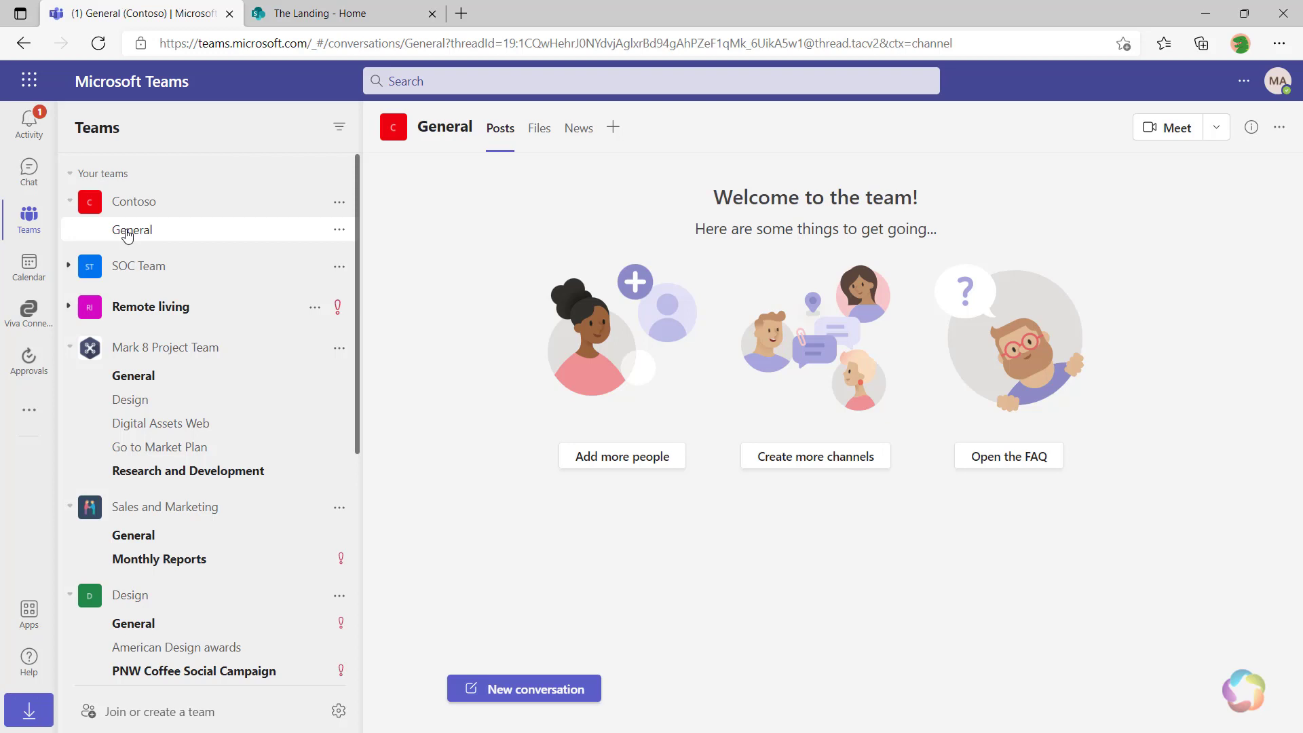
{"action": "left_click", "coordinate": [578, 127]}
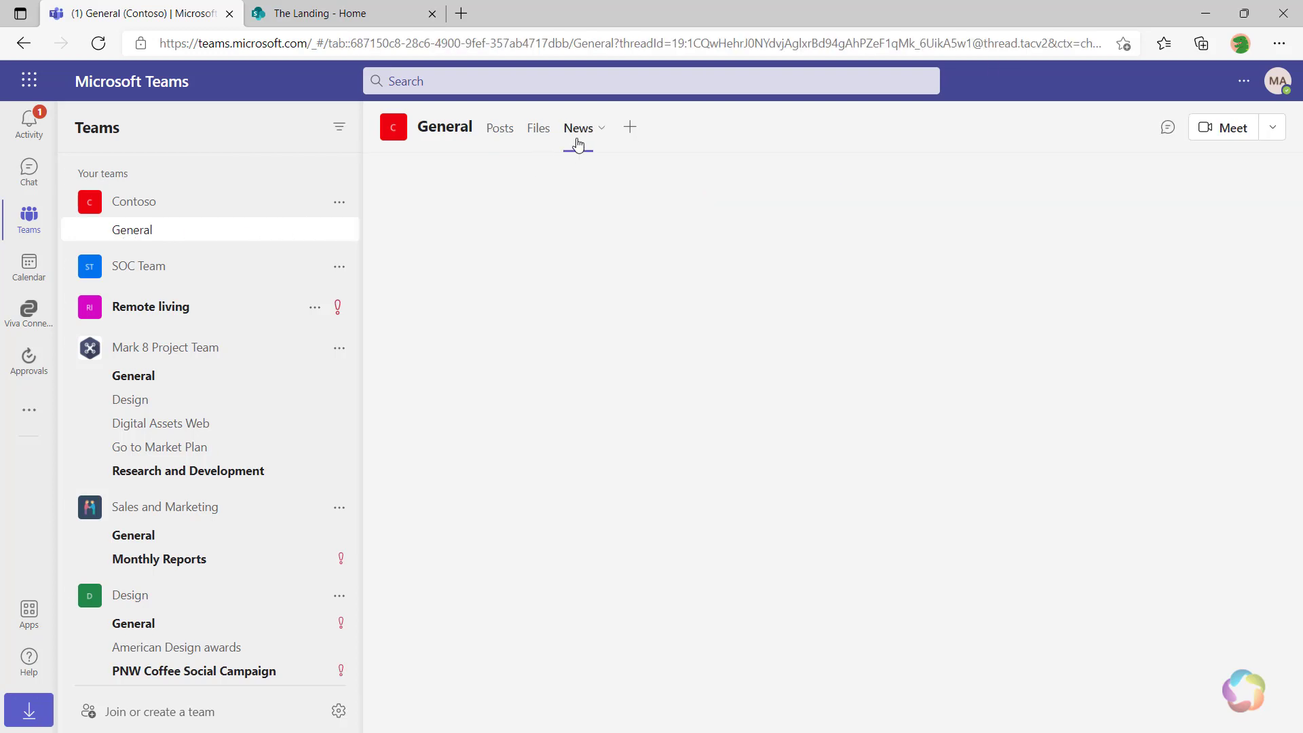
{"action": "mouse_move", "coordinate": [577, 127]}
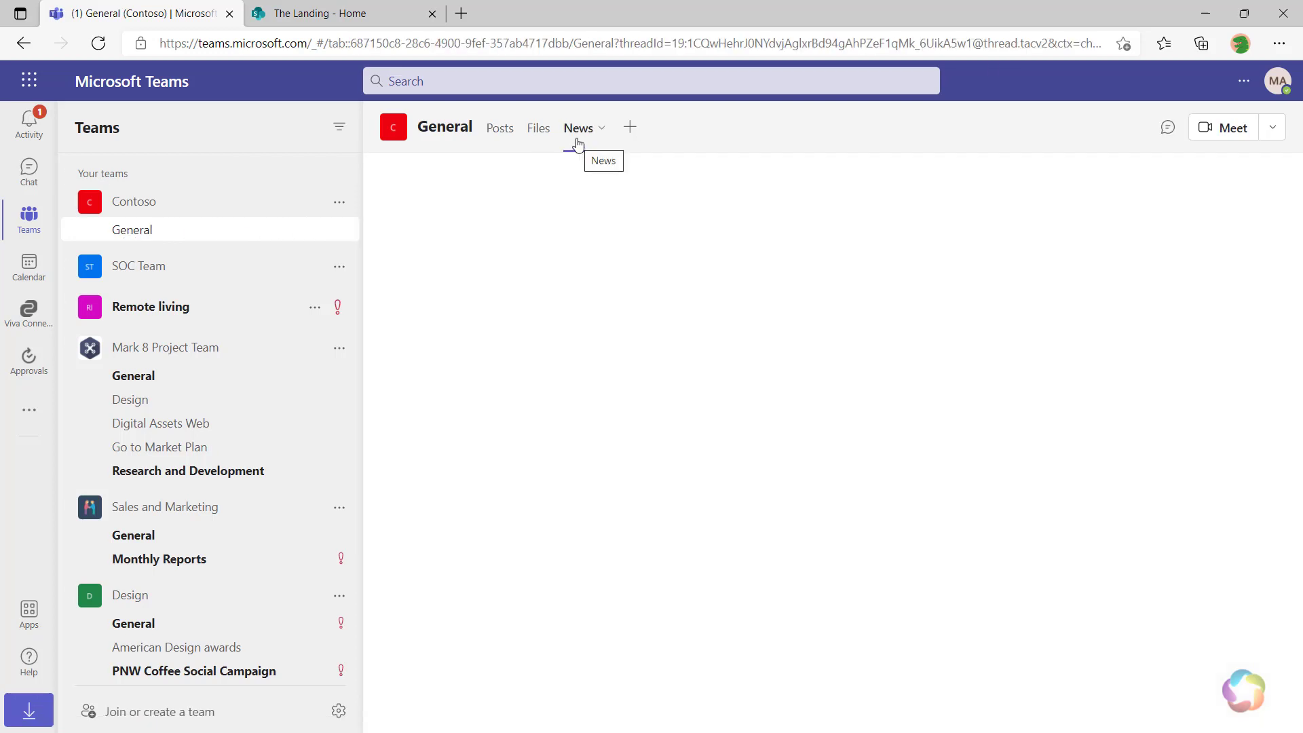
{"action": "left_click", "coordinate": [578, 127]}
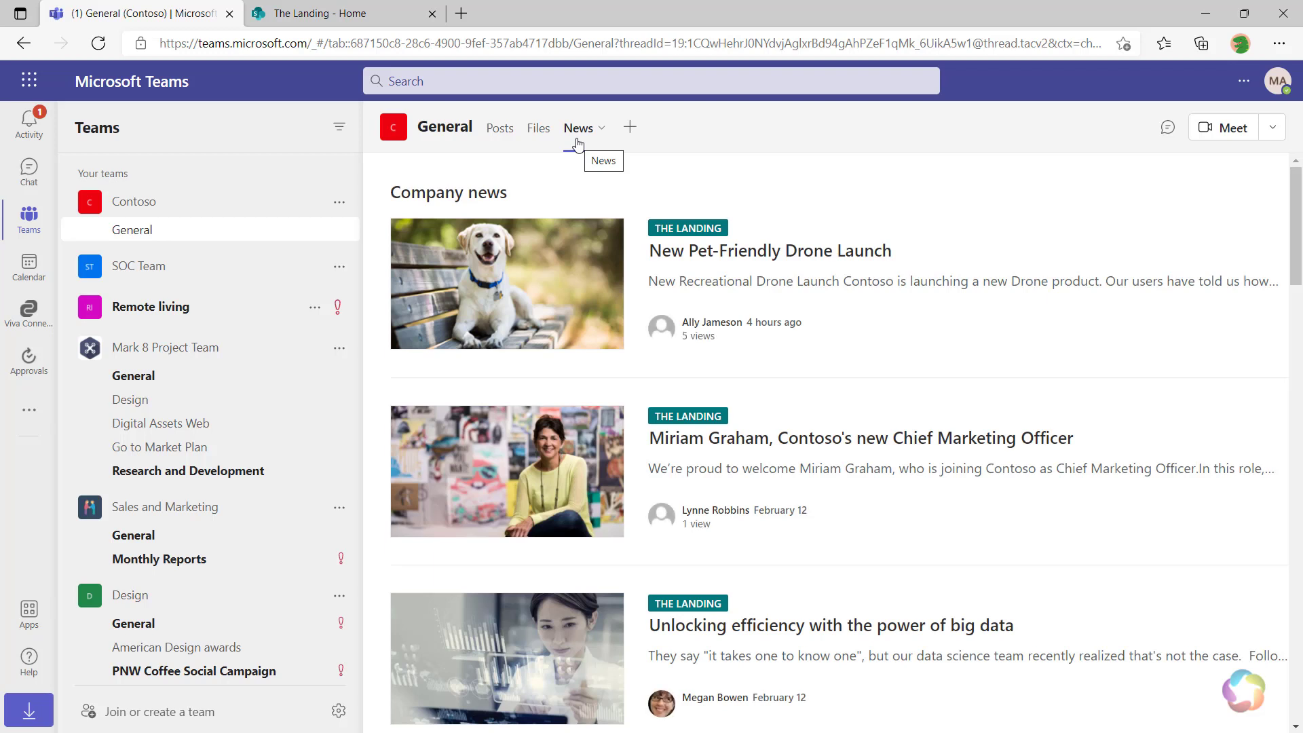